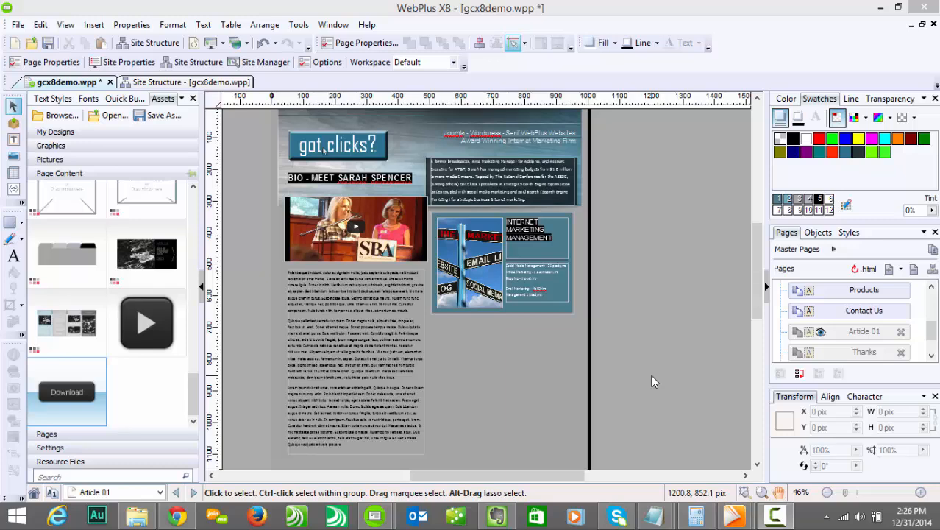
{"action": "mouse_move", "coordinate": [545, 359]}
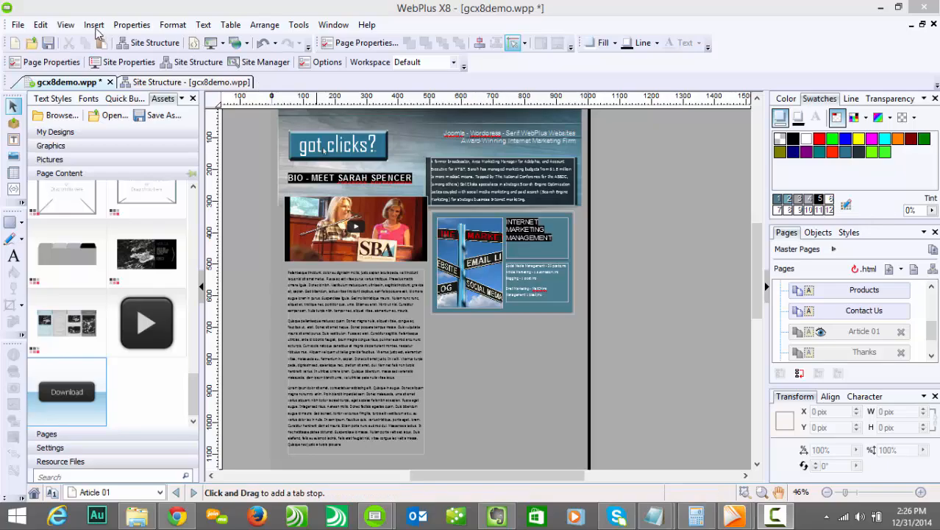
Bring up the Insert menu and reach its Form submenu.
{"action": "left_click", "coordinate": [94, 24]}
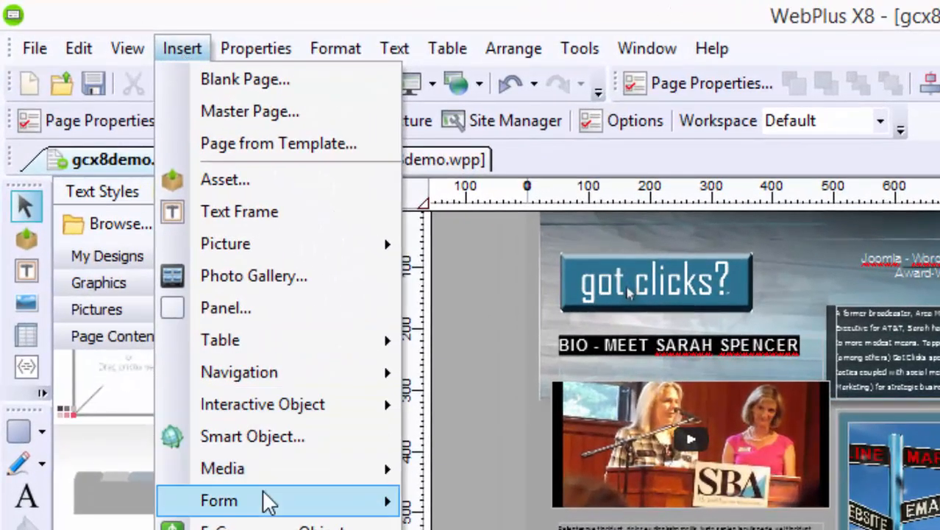
Start a new PayPal object with Buy Now Form as the form type.
{"action": "left_click", "coordinate": [218, 501]}
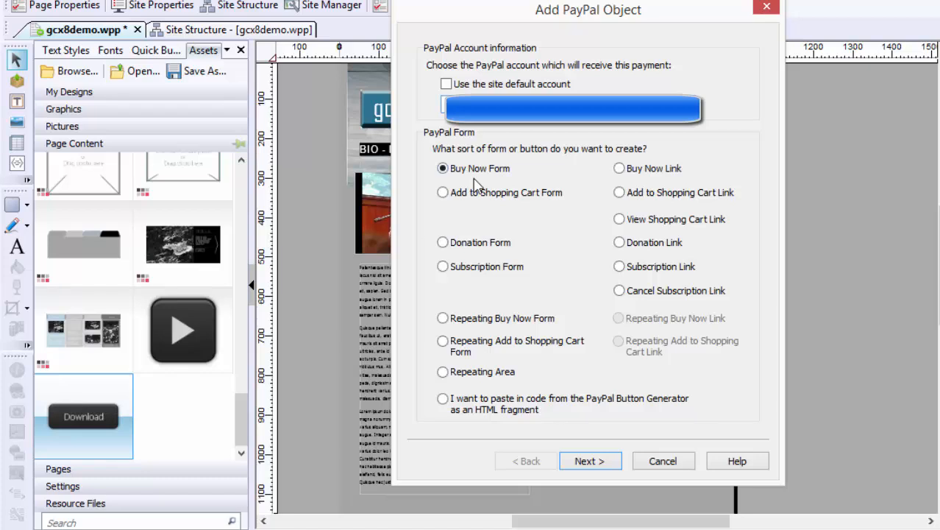
{"action": "mouse_move", "coordinate": [537, 166]}
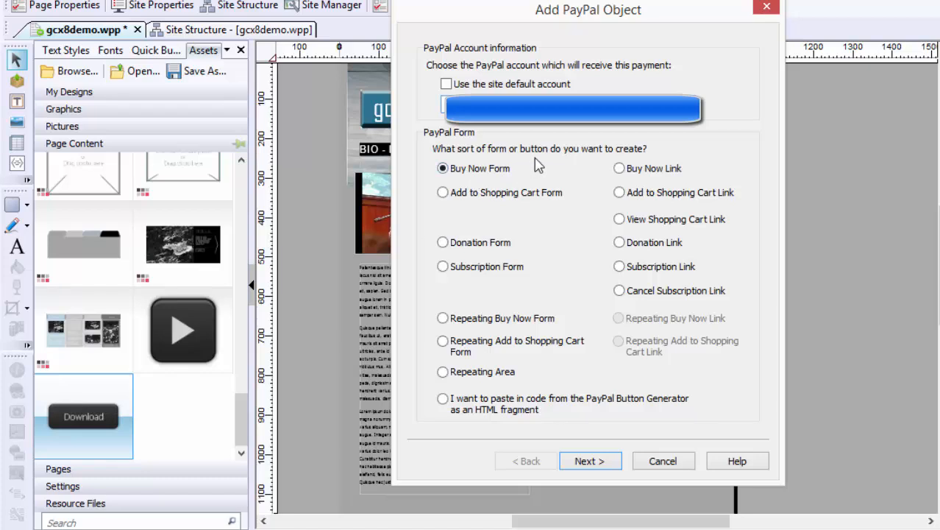
{"action": "mouse_move", "coordinate": [504, 198]}
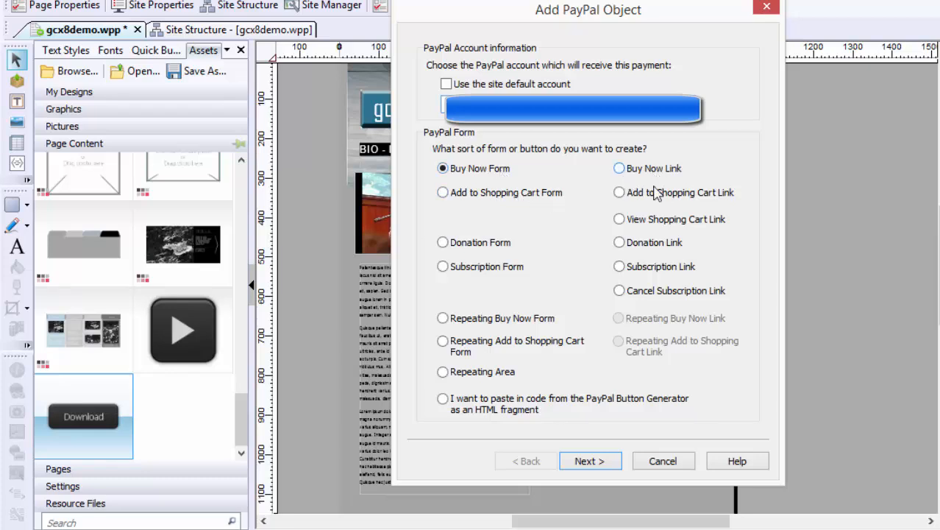
{"action": "mouse_move", "coordinate": [658, 209]}
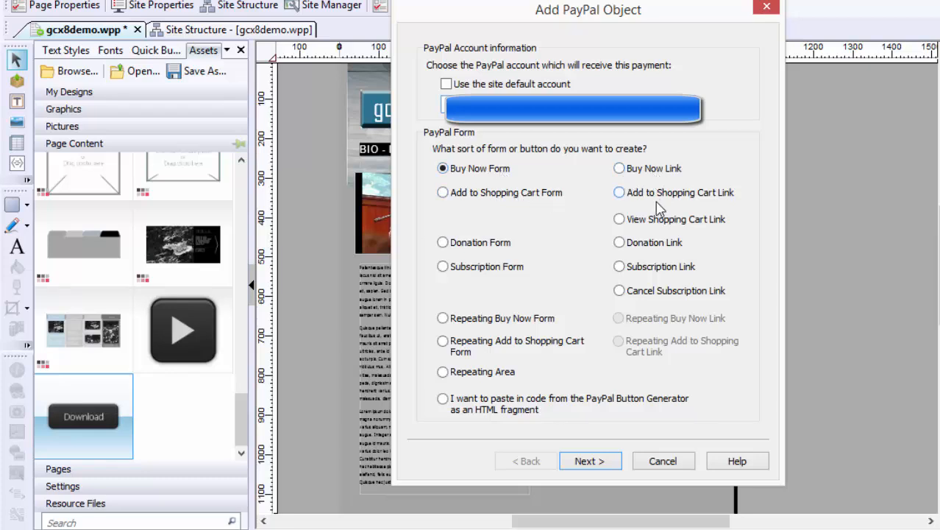
{"action": "mouse_move", "coordinate": [657, 223]}
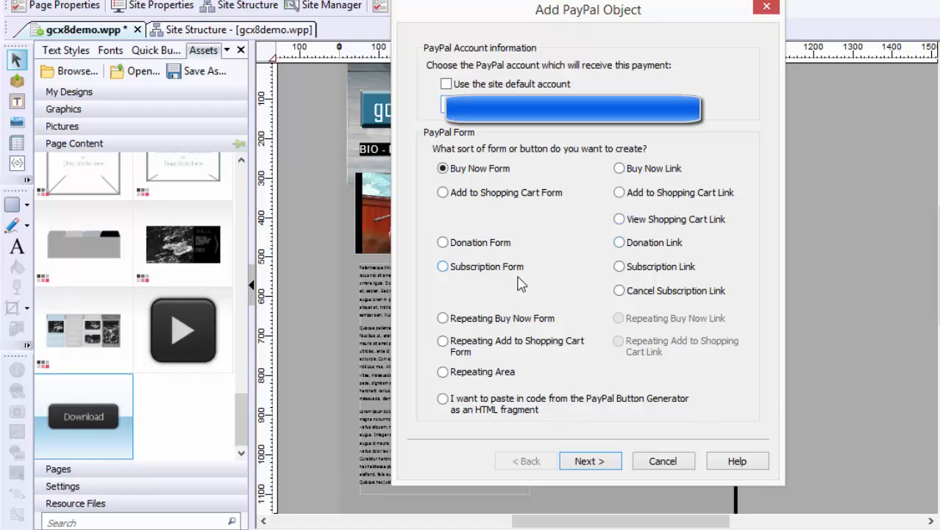
{"action": "mouse_move", "coordinate": [571, 336]}
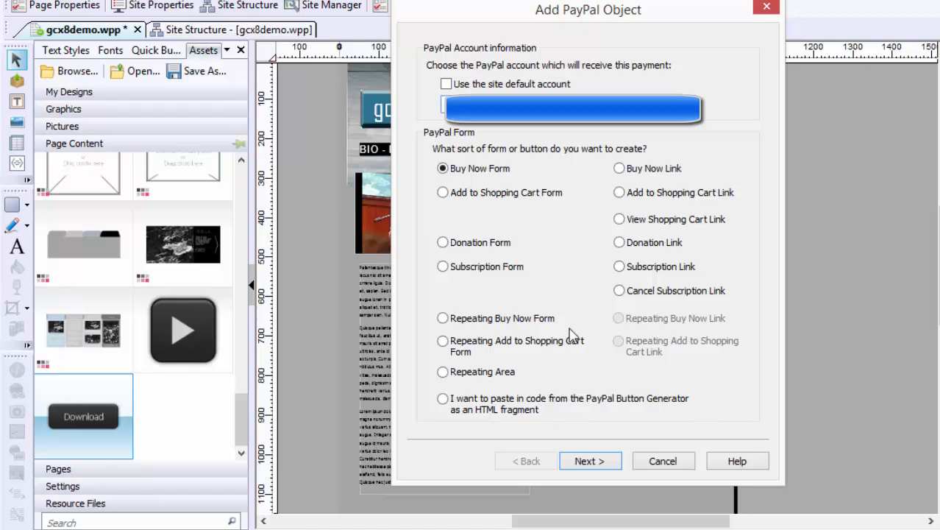
{"action": "mouse_move", "coordinate": [728, 213]}
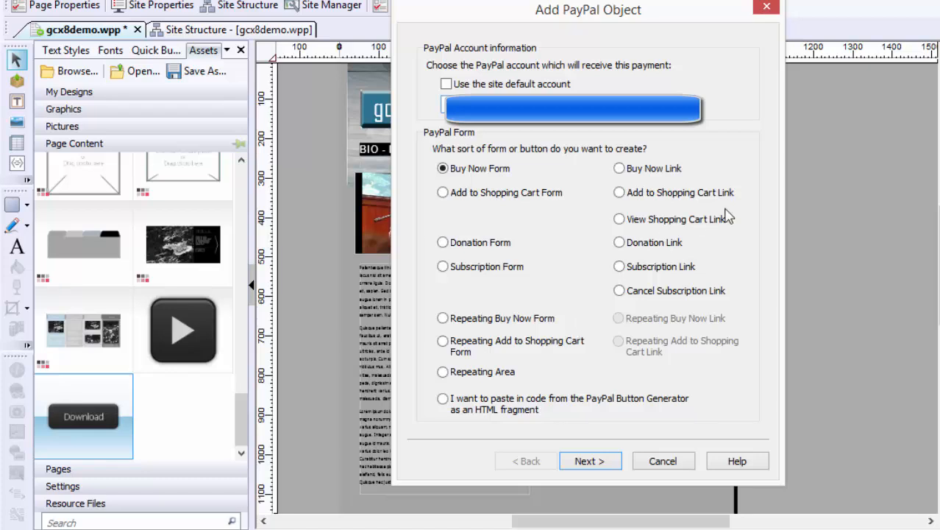
{"action": "mouse_move", "coordinate": [560, 257]}
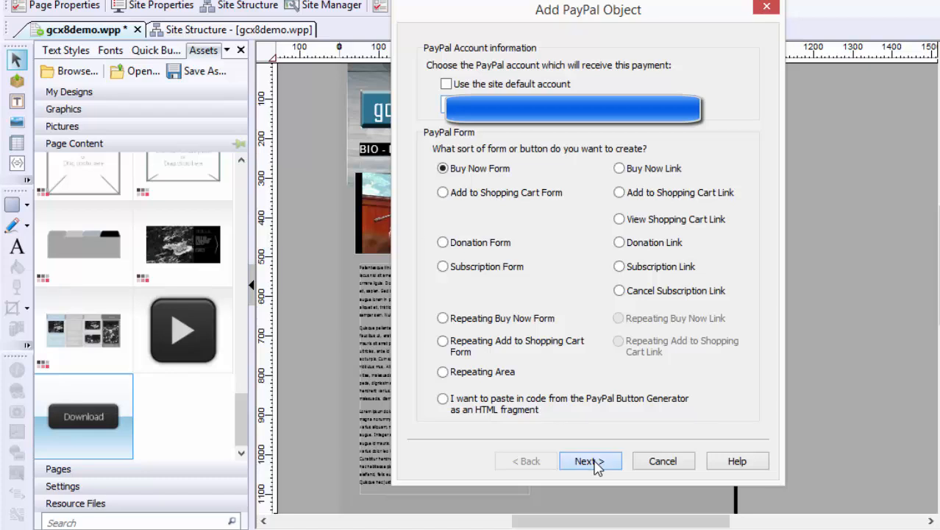
Choose the PayPal Pay Now button image with card logos for the form.
{"action": "left_click", "coordinate": [590, 461]}
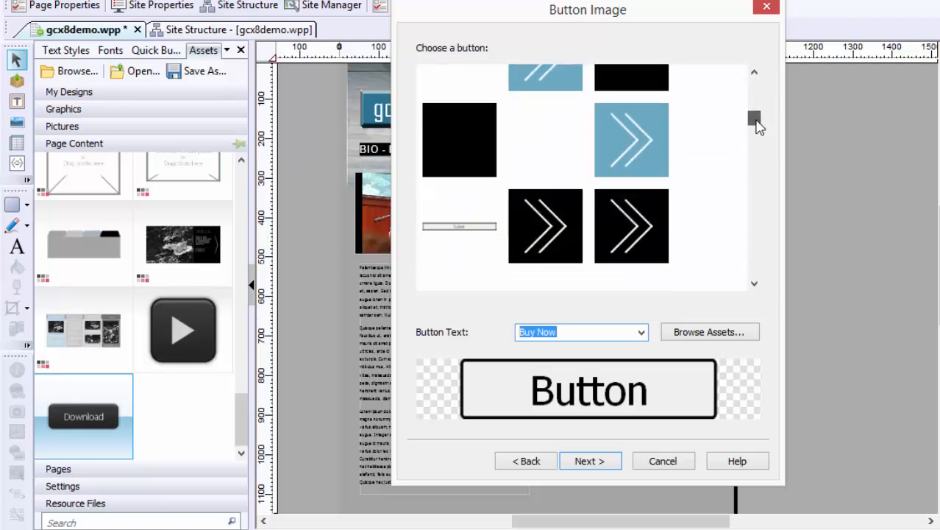
{"action": "left_click_drag", "start_coordinate": [753, 118], "coordinate": [754, 184]}
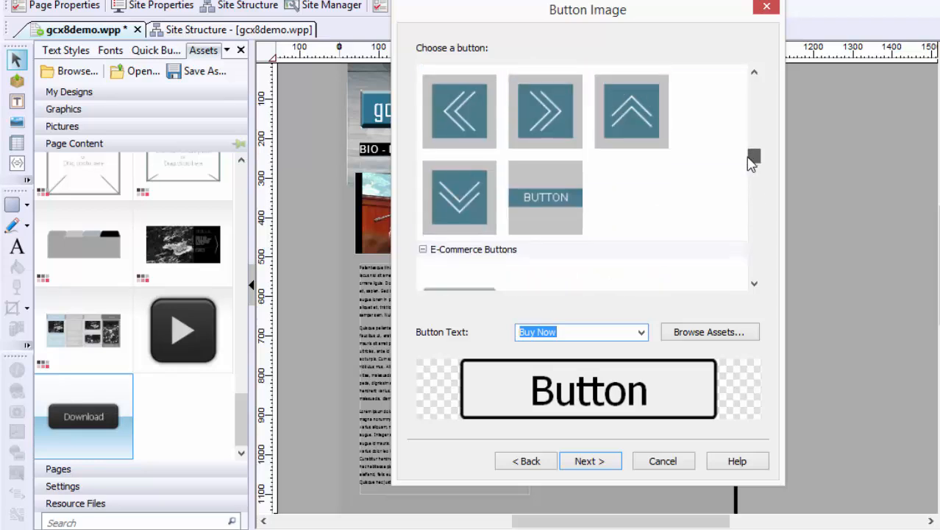
{"action": "scroll", "scroll_direction": "down", "scroll_amount": 3}
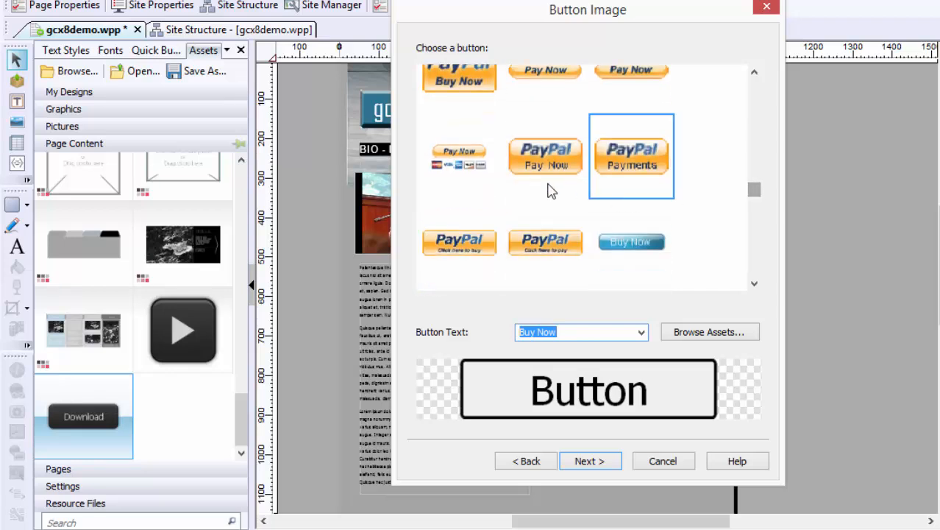
{"action": "left_click", "coordinate": [459, 156]}
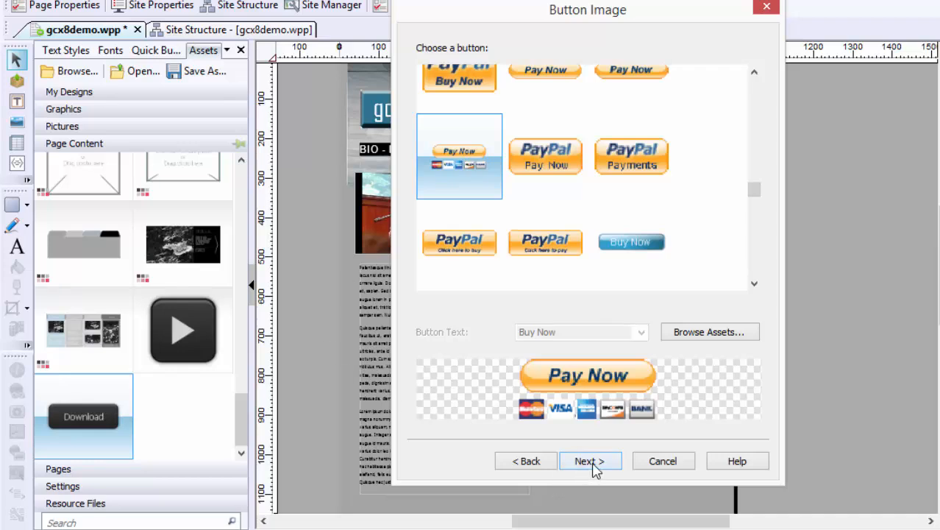
Enter item name Internet Marketing Suite, ID 001, price 299.00 and weight 0.
{"action": "left_click", "coordinate": [590, 460]}
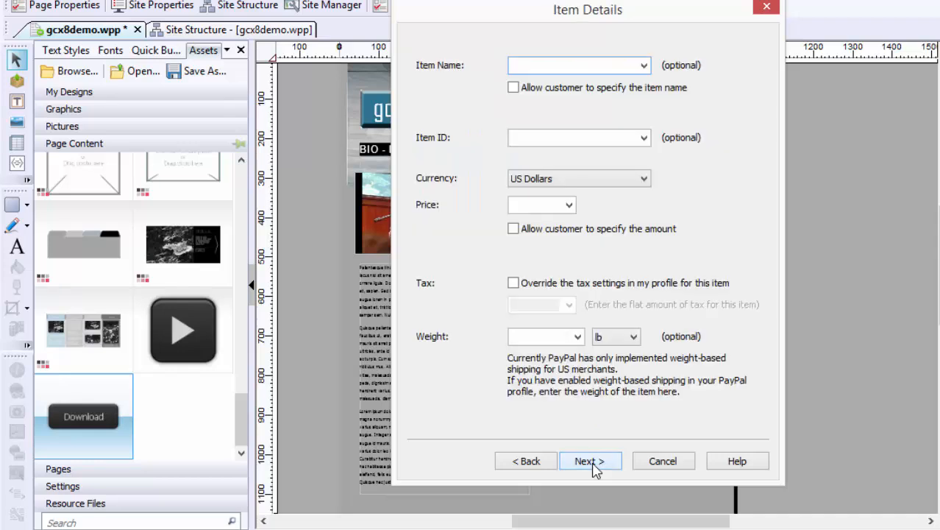
{"action": "type", "text": "I"}
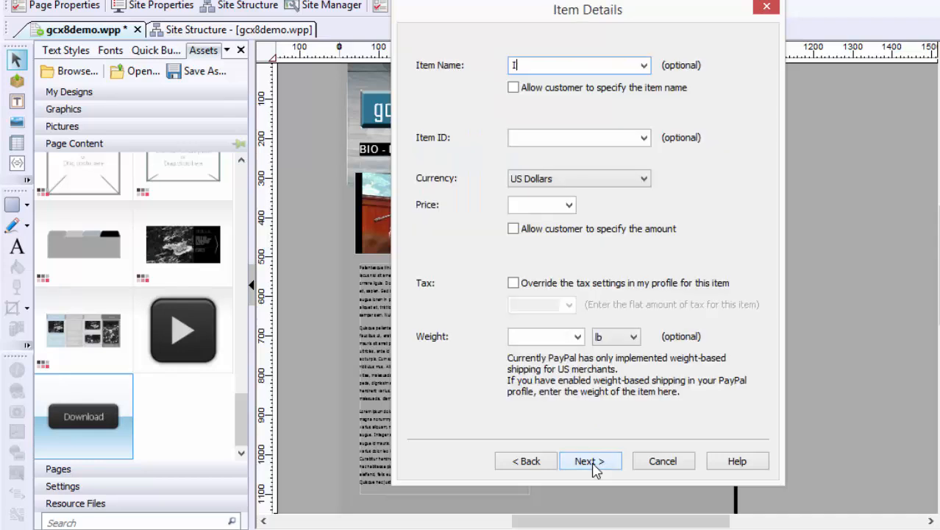
{"action": "type", "text": "nternet Marketing Suite"}
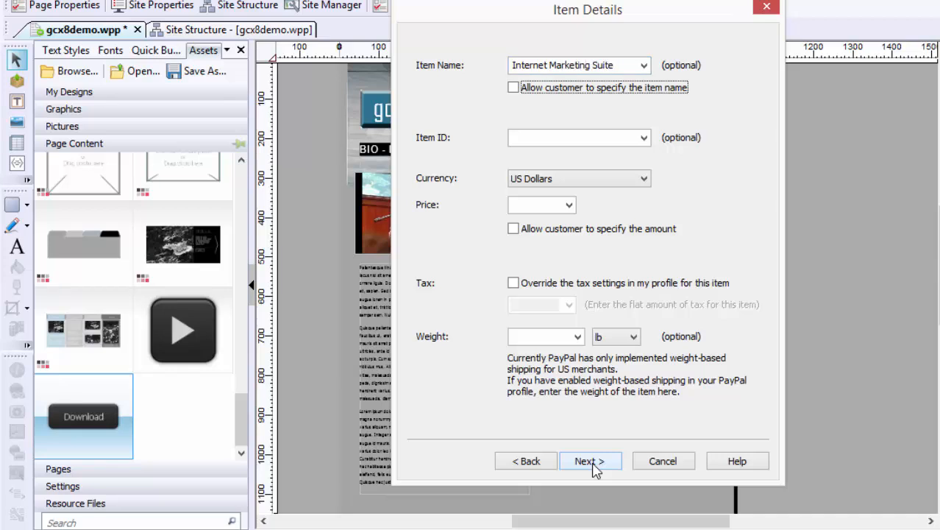
{"action": "left_click", "coordinate": [571, 139]}
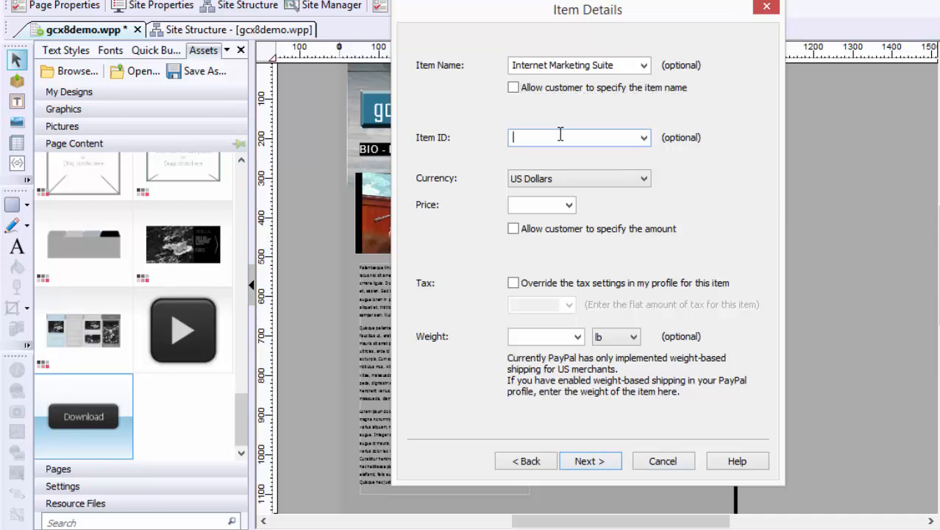
{"action": "type", "text": "001"}
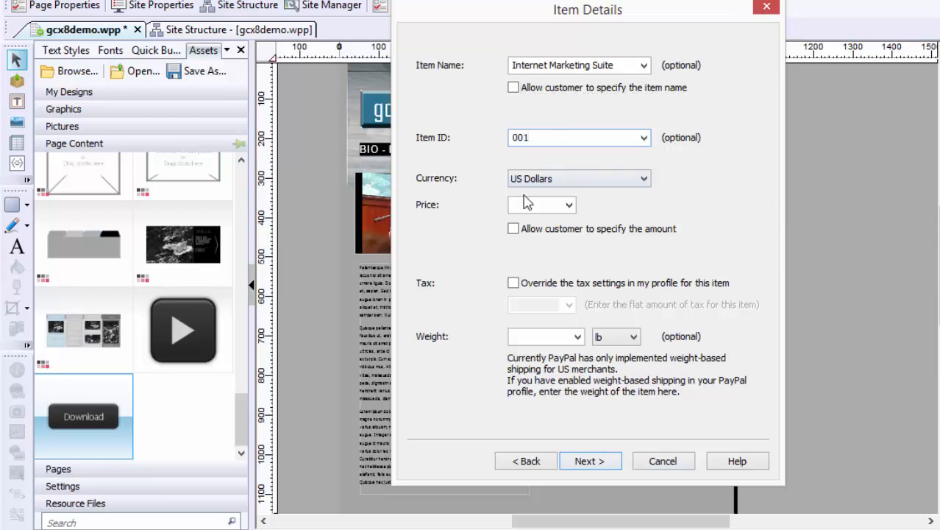
{"action": "type", "text": "299.0"}
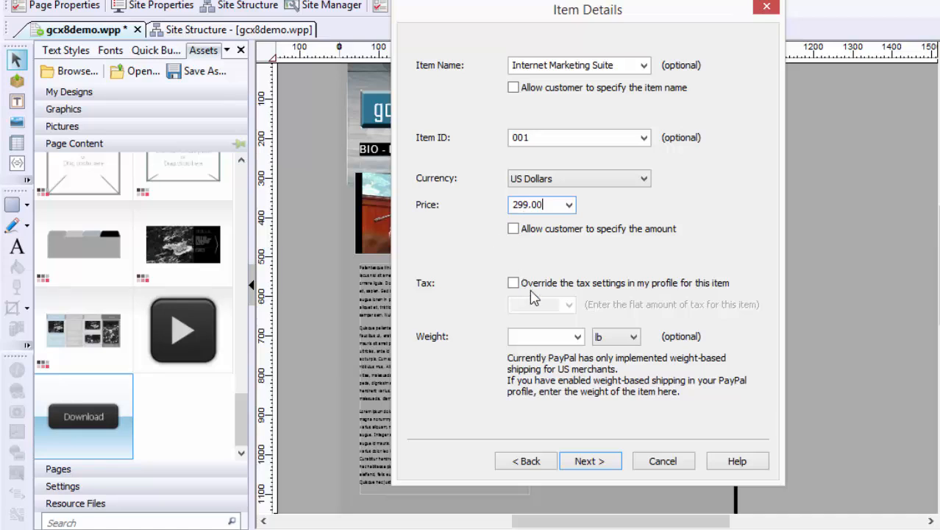
{"action": "type", "text": "0"}
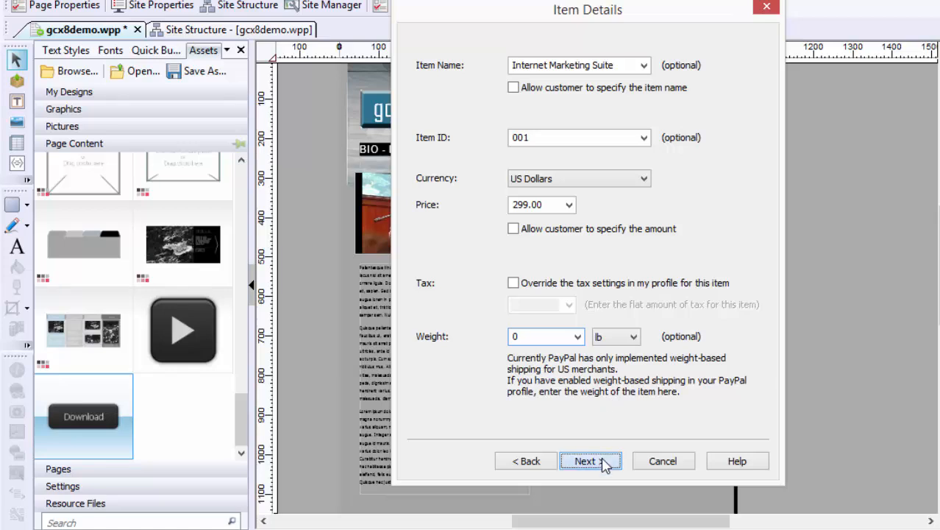
Leave the item without an image or descriptions and continue to Item Options.
{"action": "left_click", "coordinate": [591, 460]}
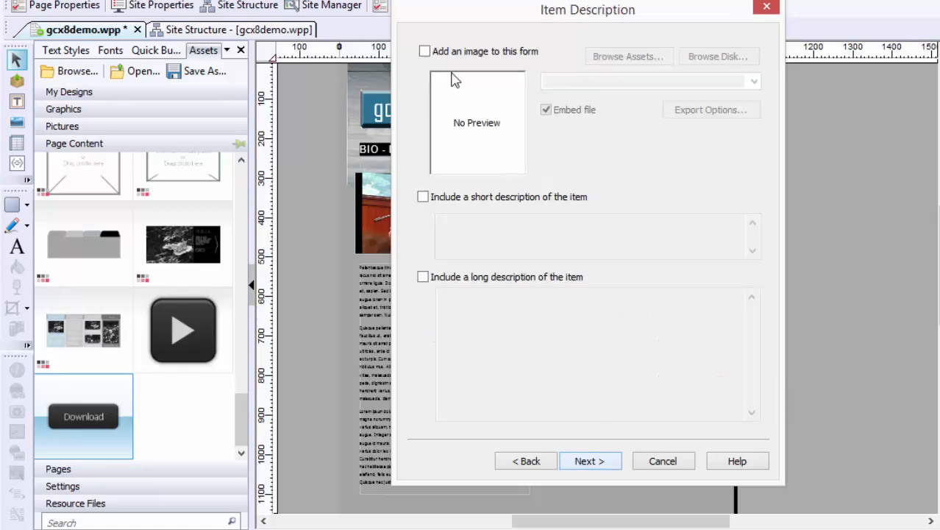
{"action": "left_click", "coordinate": [424, 50]}
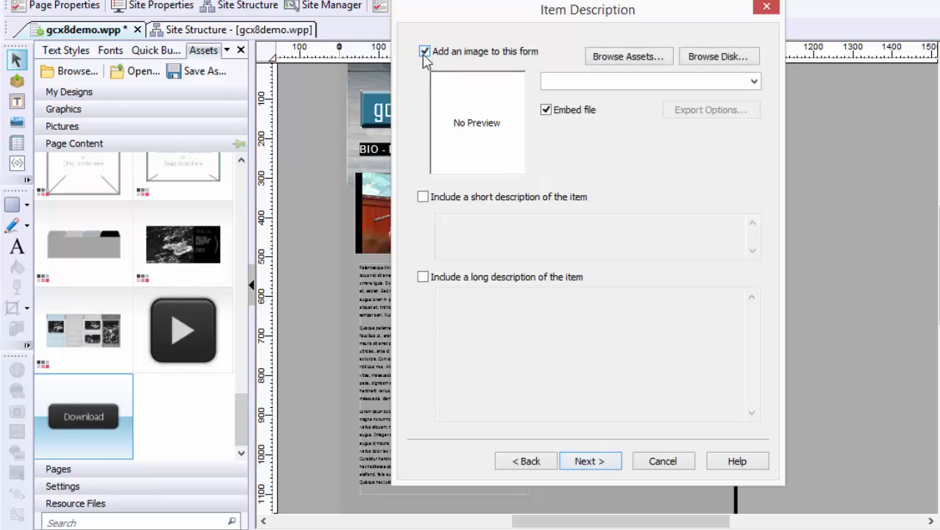
{"action": "left_click", "coordinate": [424, 50]}
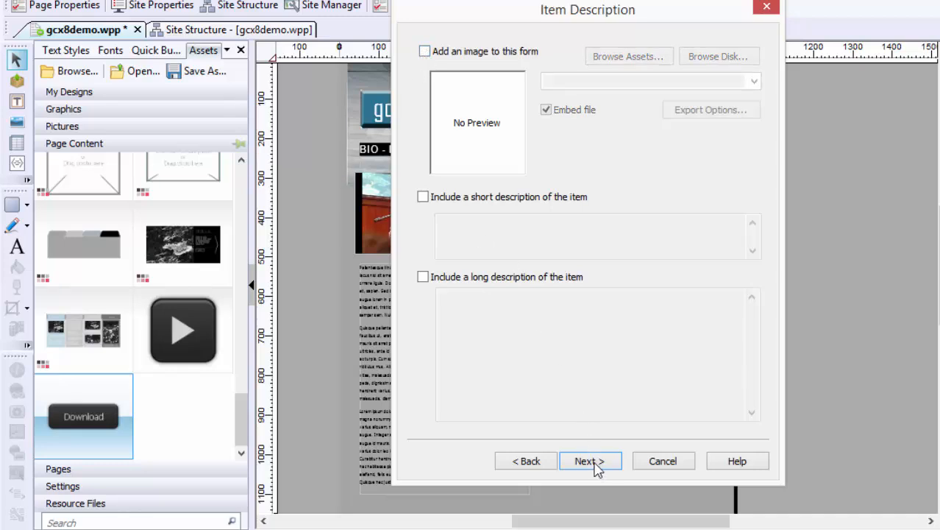
{"action": "left_click", "coordinate": [591, 461]}
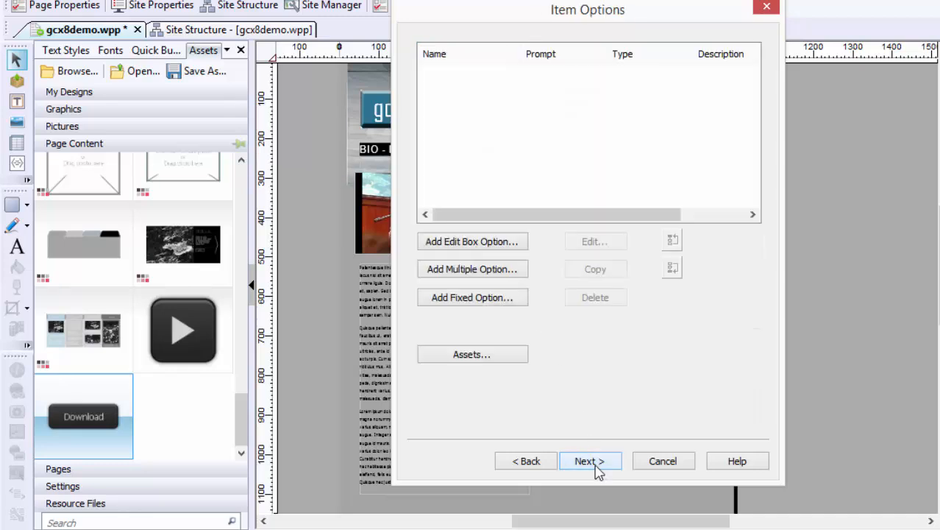
{"action": "mouse_move", "coordinate": [491, 250]}
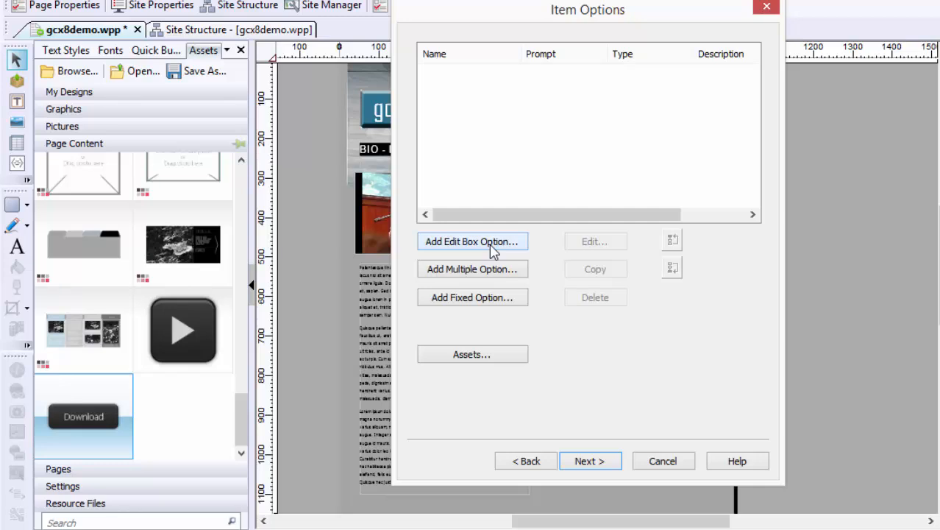
{"action": "mouse_move", "coordinate": [512, 300]}
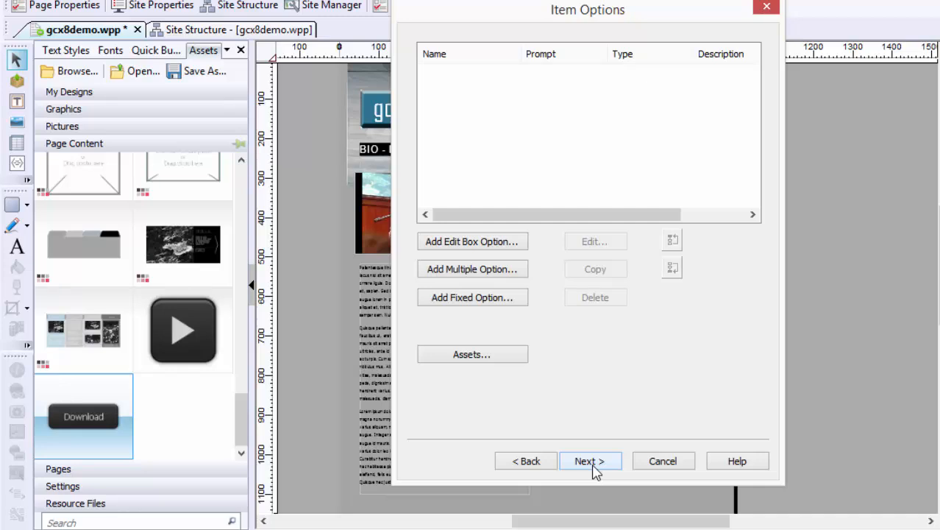
Keep quantity fixed at 1 and pass the customer information step unchanged.
{"action": "left_click", "coordinate": [590, 461]}
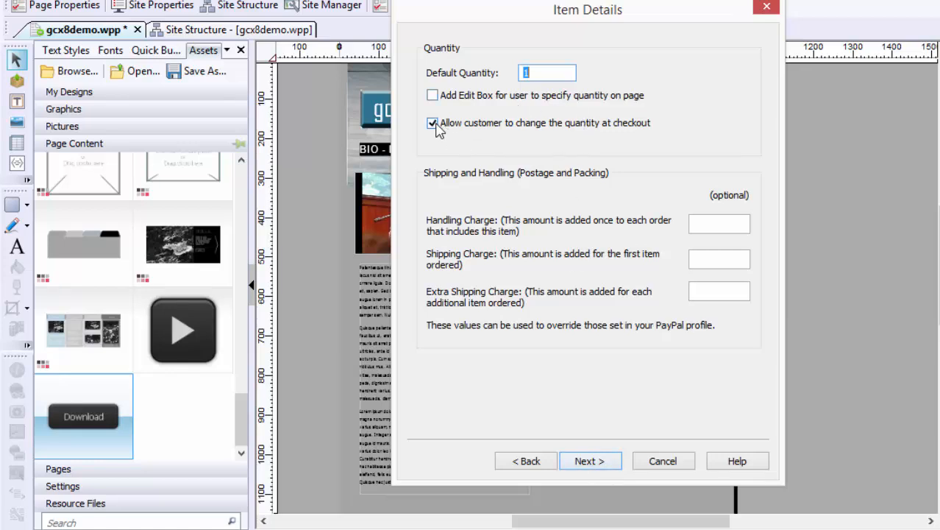
{"action": "left_click", "coordinate": [433, 123]}
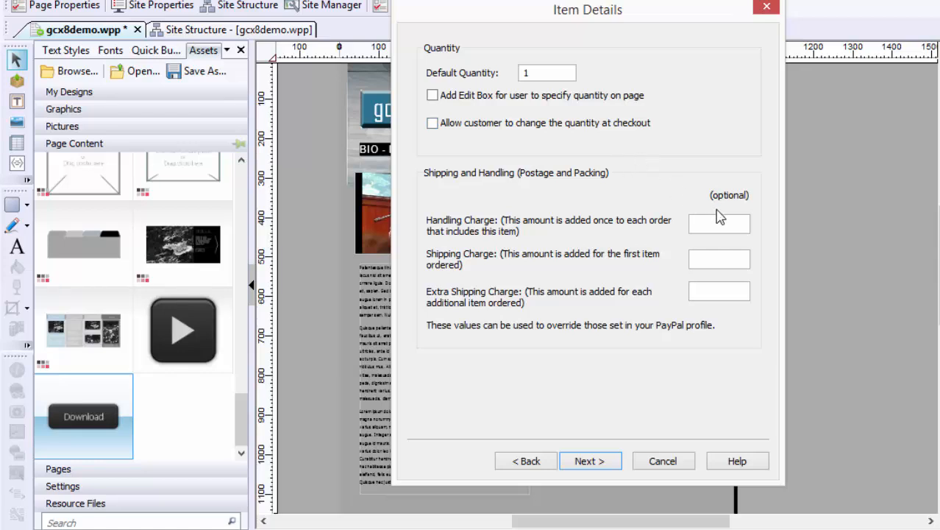
{"action": "mouse_move", "coordinate": [633, 308]}
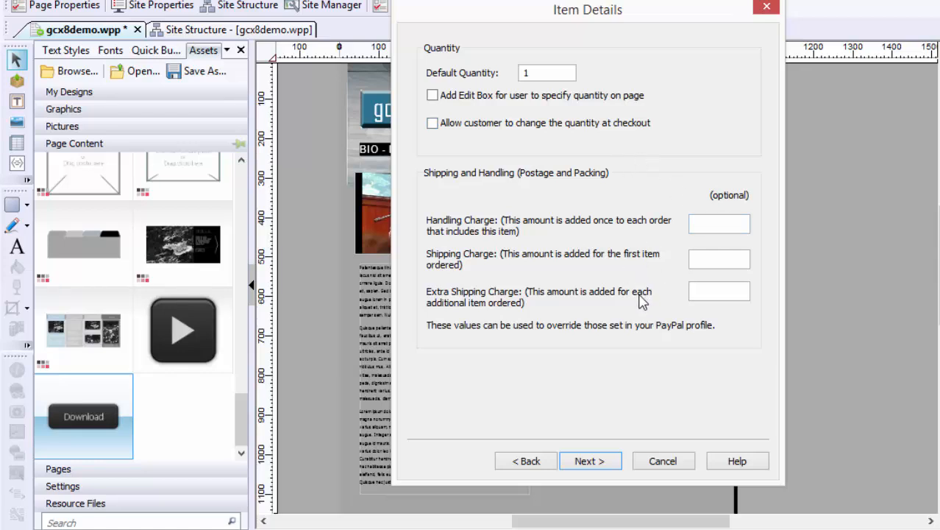
{"action": "left_click", "coordinate": [590, 460]}
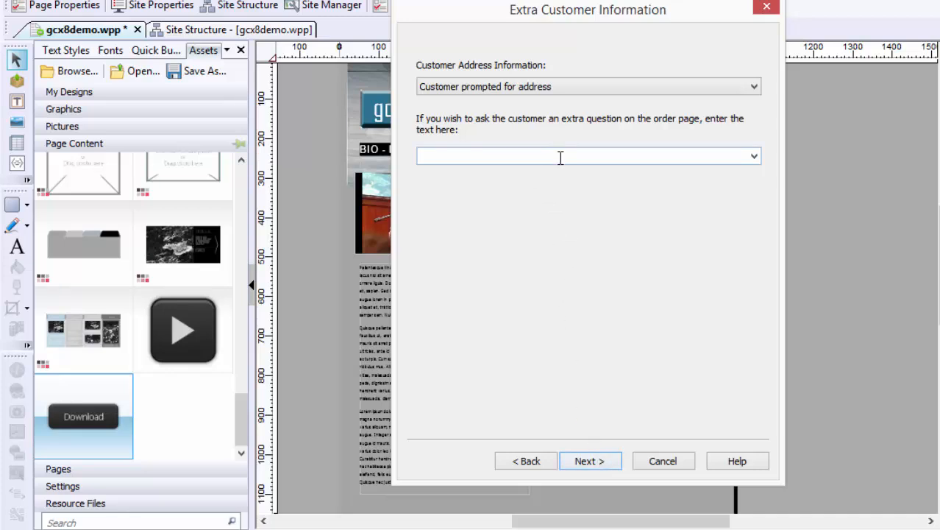
{"action": "left_click", "coordinate": [590, 460]}
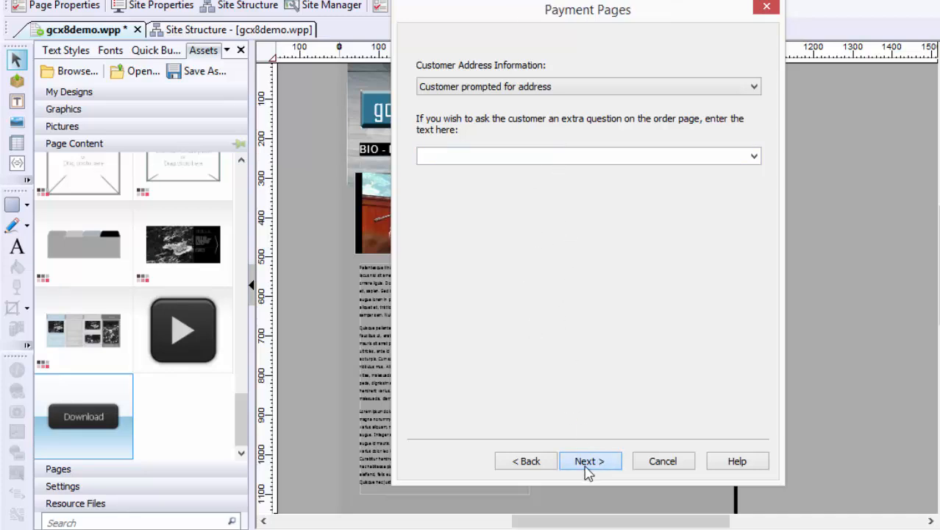
{"action": "left_click", "coordinate": [590, 460]}
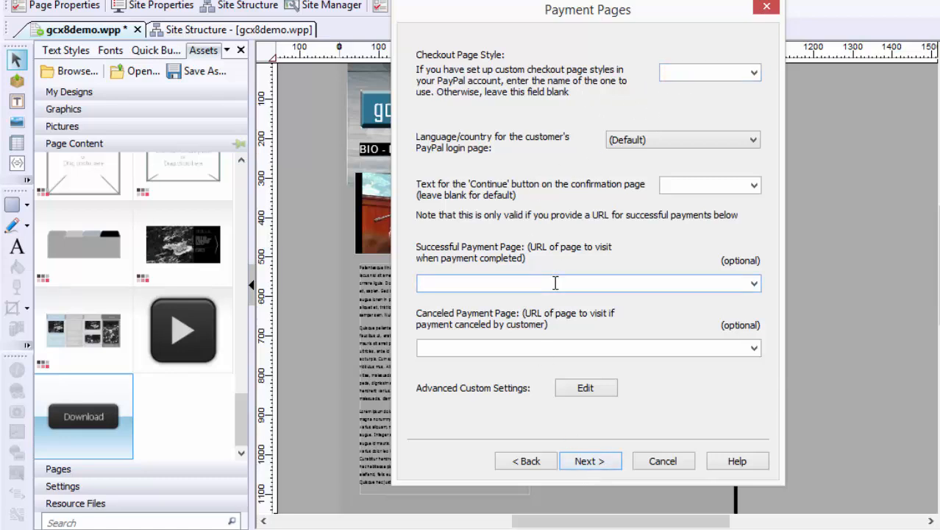
{"action": "type", "text": "http:"}
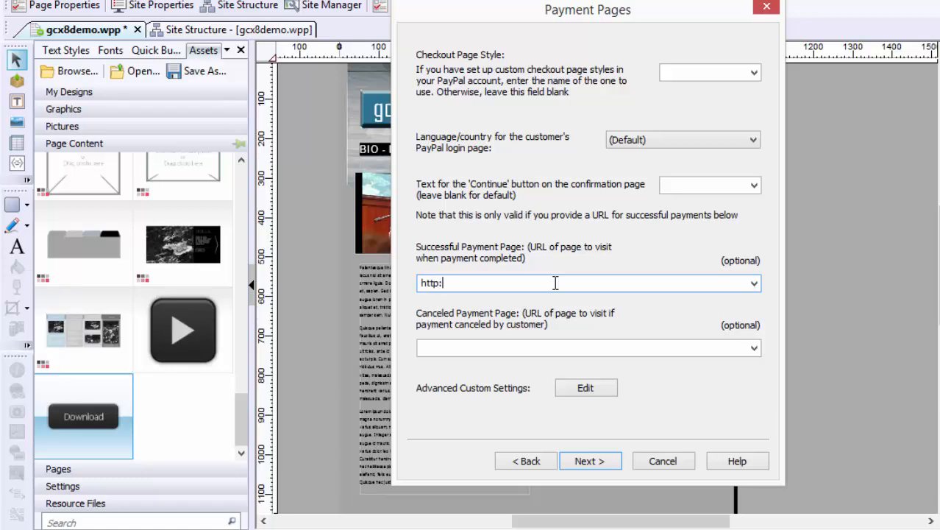
{"action": "type", "text": "//gotclicks"}
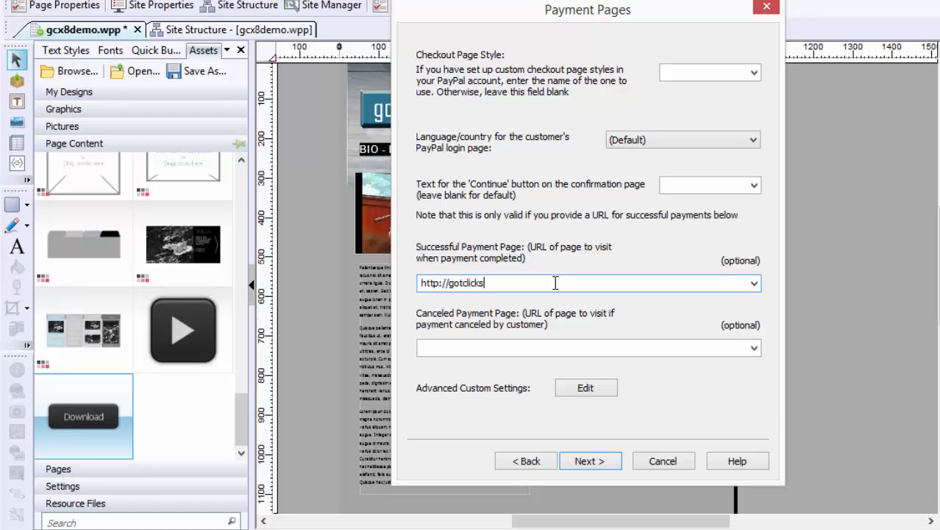
{"action": "type", "text": ".biz/"}
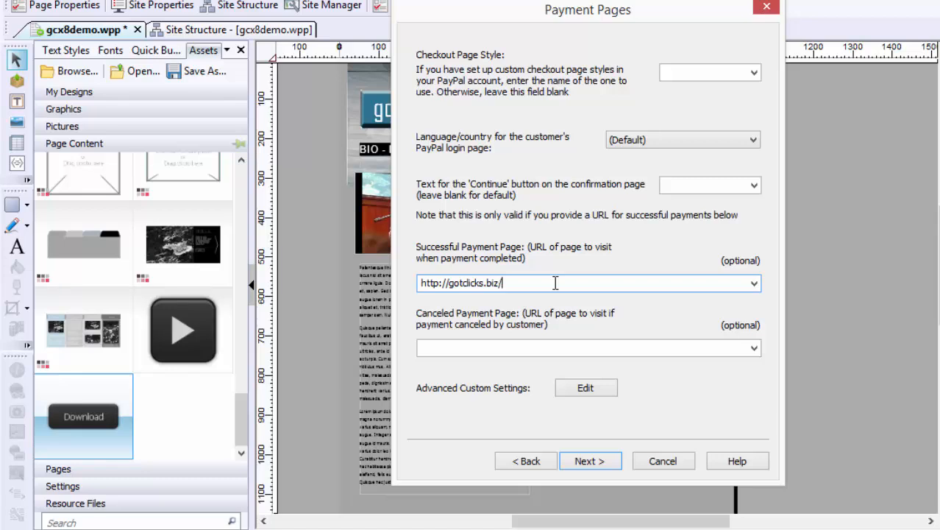
{"action": "type", "text": "tnxpaypal.html"}
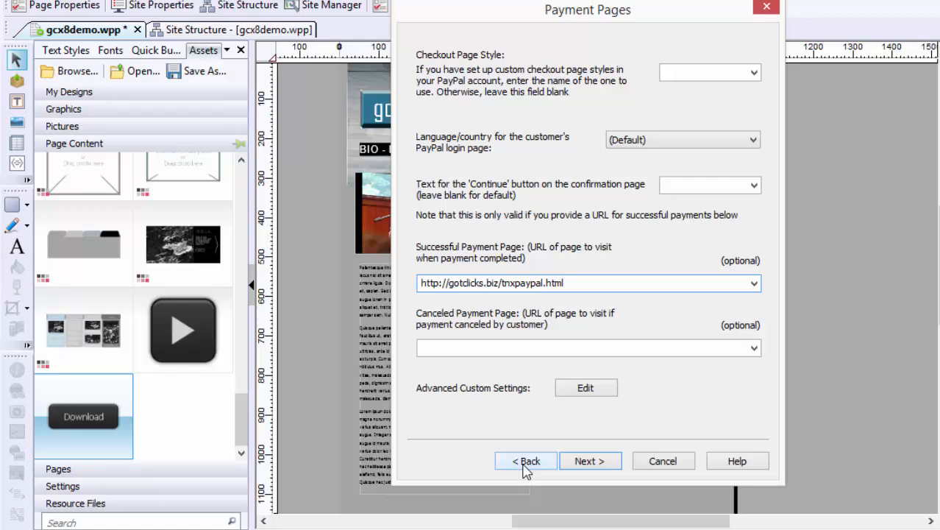
{"action": "left_click", "coordinate": [592, 460]}
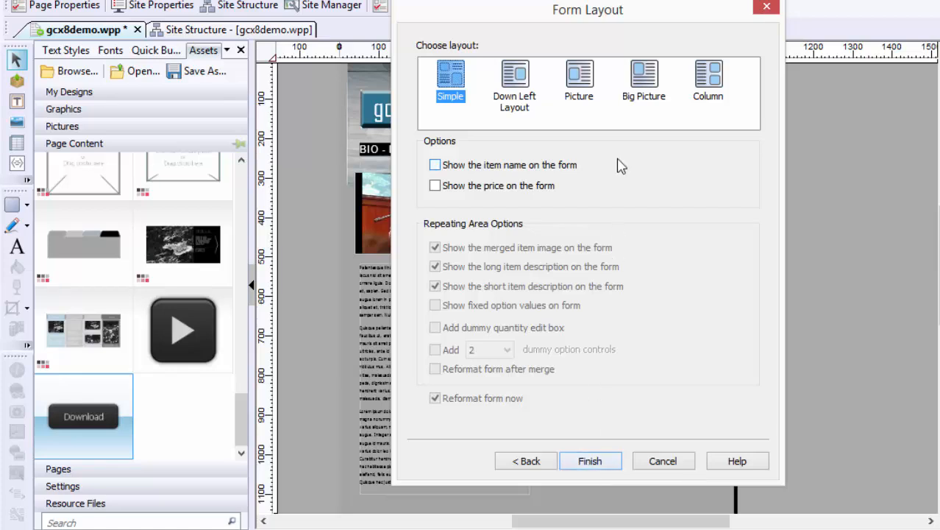
Finish with a Simple layout showing item name and price, placing the form on the page.
{"action": "left_click", "coordinate": [435, 165]}
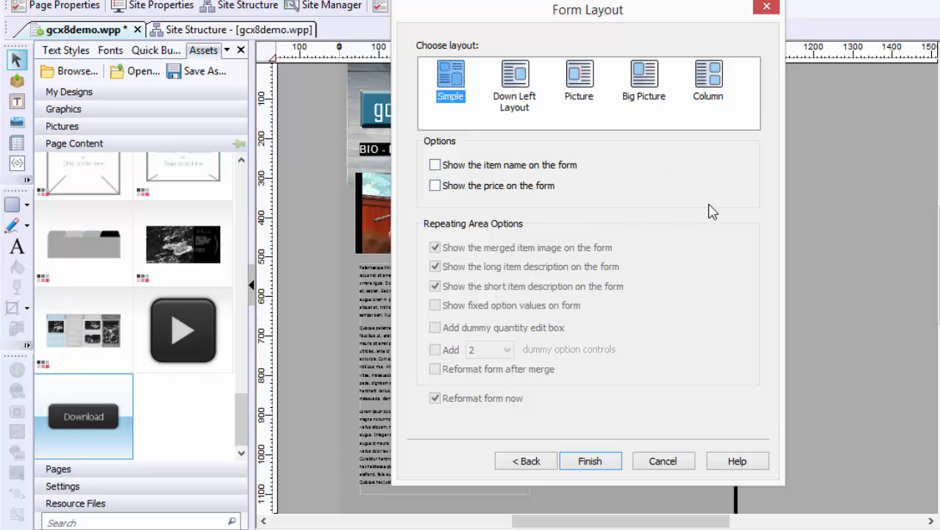
{"action": "left_click", "coordinate": [435, 164]}
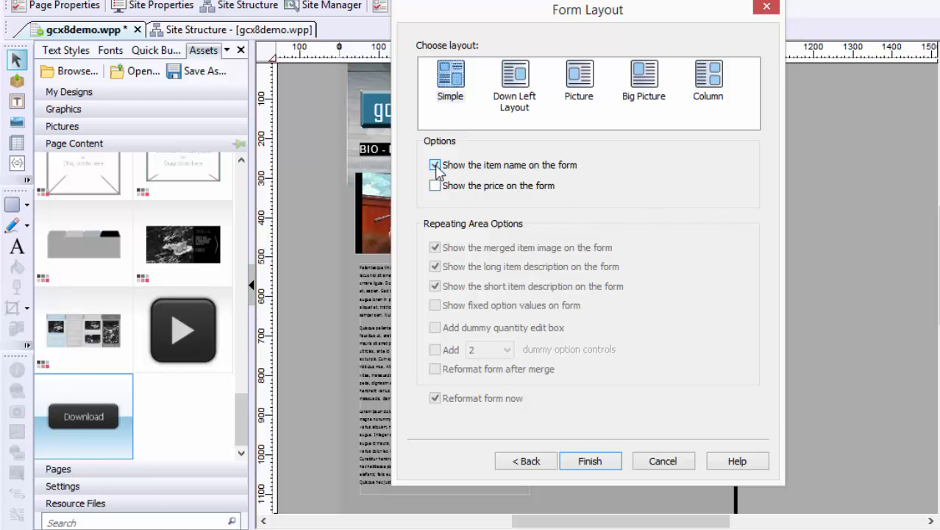
{"action": "left_click", "coordinate": [436, 185]}
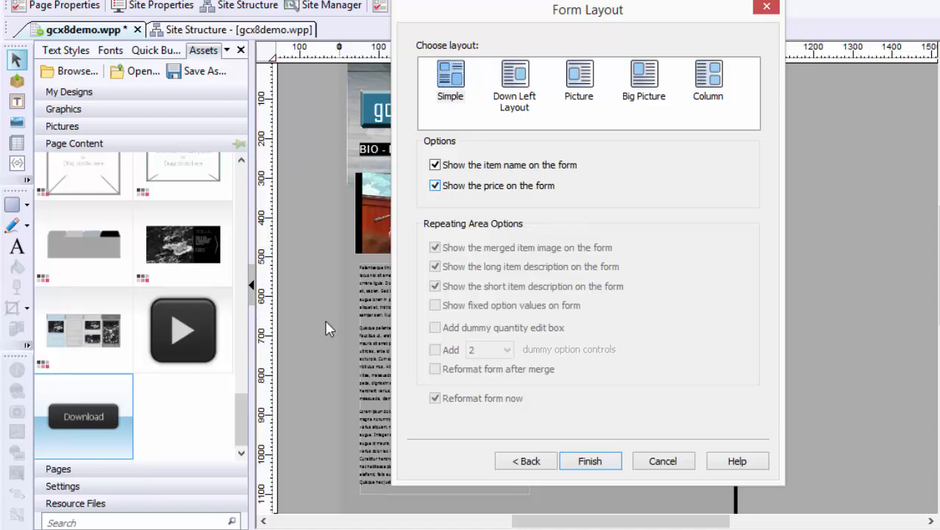
{"action": "left_click", "coordinate": [592, 461]}
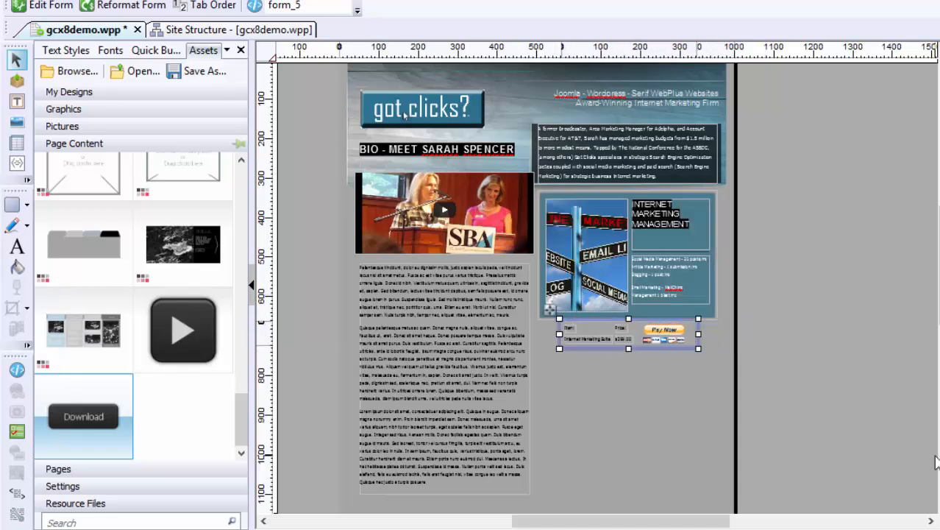
Extend the teal panel down around the form and edit its table text to bold labels and $299/mo.
{"action": "scroll", "scroll_direction": "down", "scroll_amount": 3}
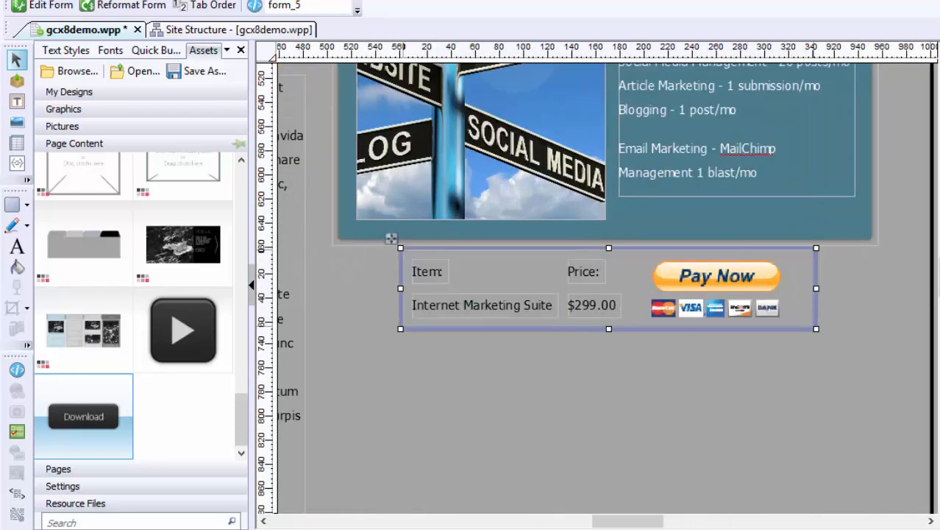
{"action": "mouse_move", "coordinate": [836, 259]}
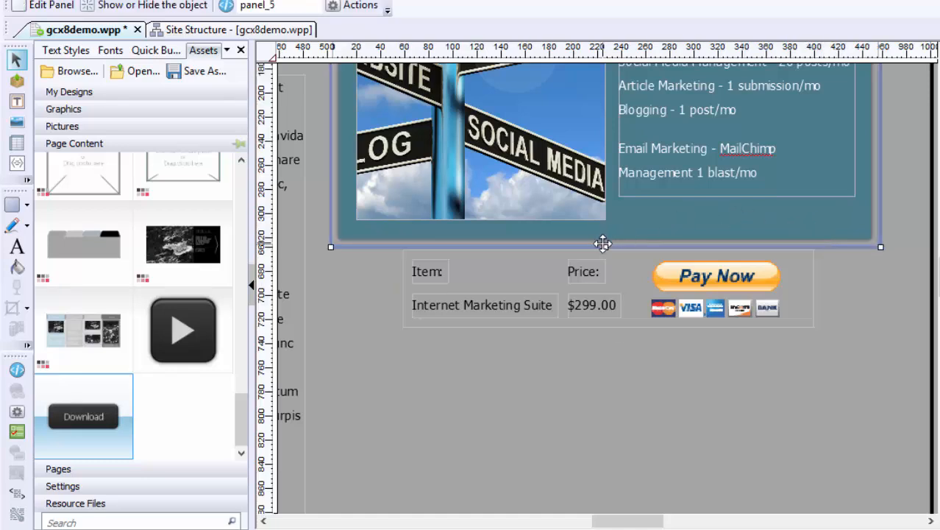
{"action": "left_click_drag", "start_coordinate": [604, 247], "coordinate": [607, 327]}
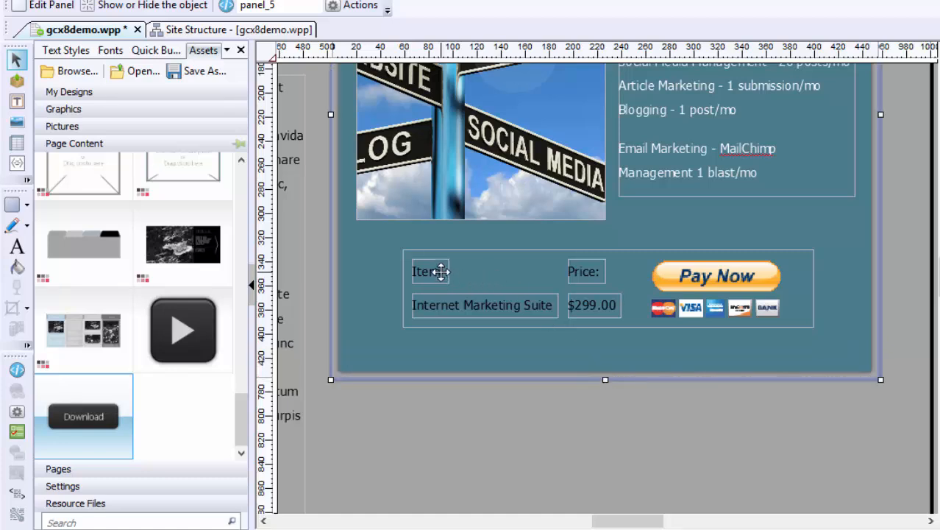
{"action": "double_click", "coordinate": [429, 271]}
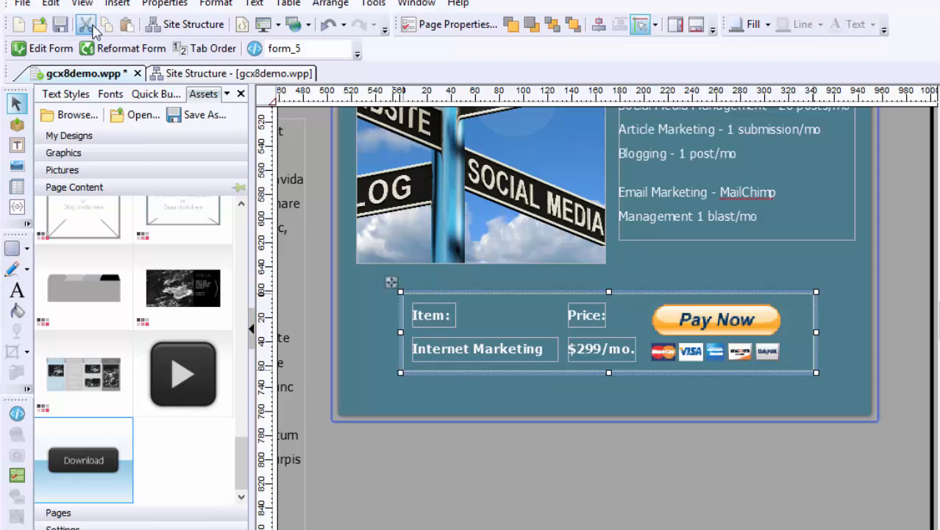
Reopen the form's PayPal settings and change it to a Subscription Form.
{"action": "right_click", "coordinate": [503, 309]}
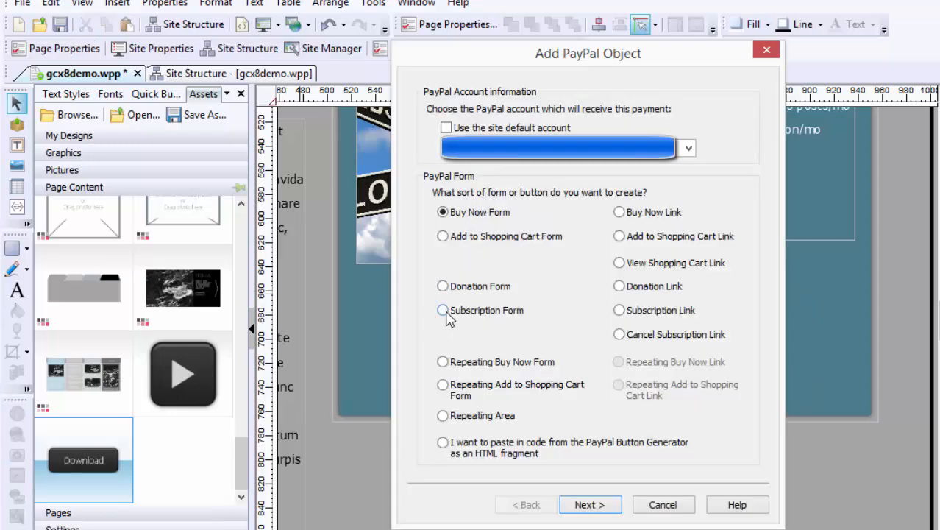
{"action": "left_click", "coordinate": [441, 309]}
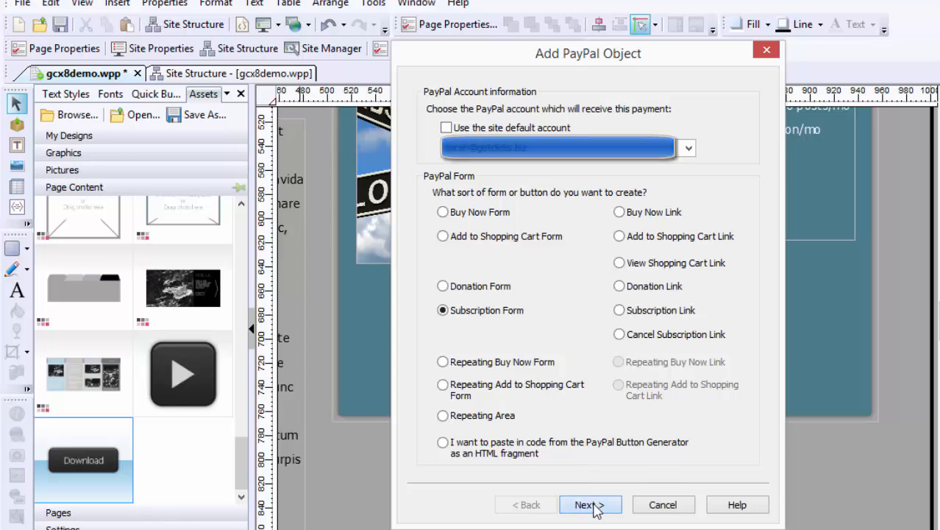
{"action": "left_click", "coordinate": [590, 504]}
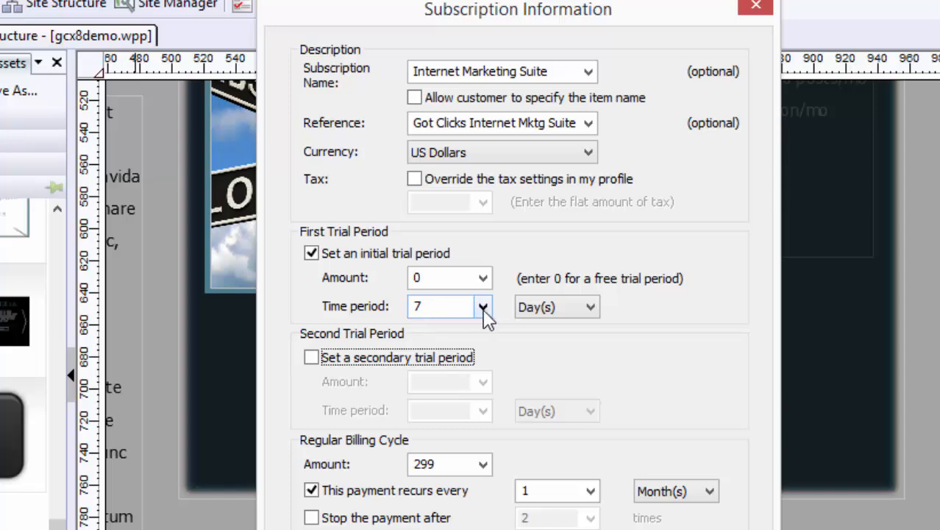
Set a free initial trial and a $299 monthly recurring amount for the subscription.
{"action": "left_click", "coordinate": [481, 306]}
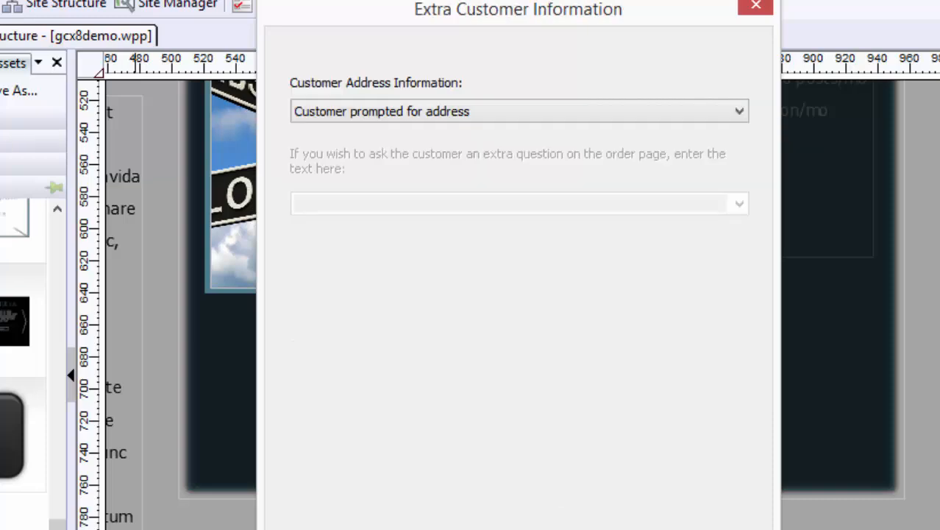
Choose how customer address information is collected and continue to the payment pages settings.
{"action": "left_click", "coordinate": [735, 112]}
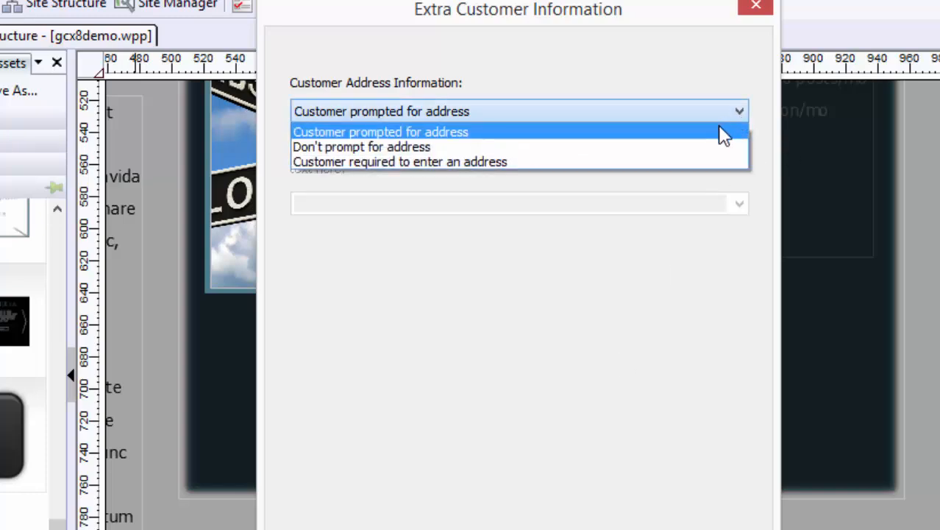
{"action": "left_click", "coordinate": [380, 131]}
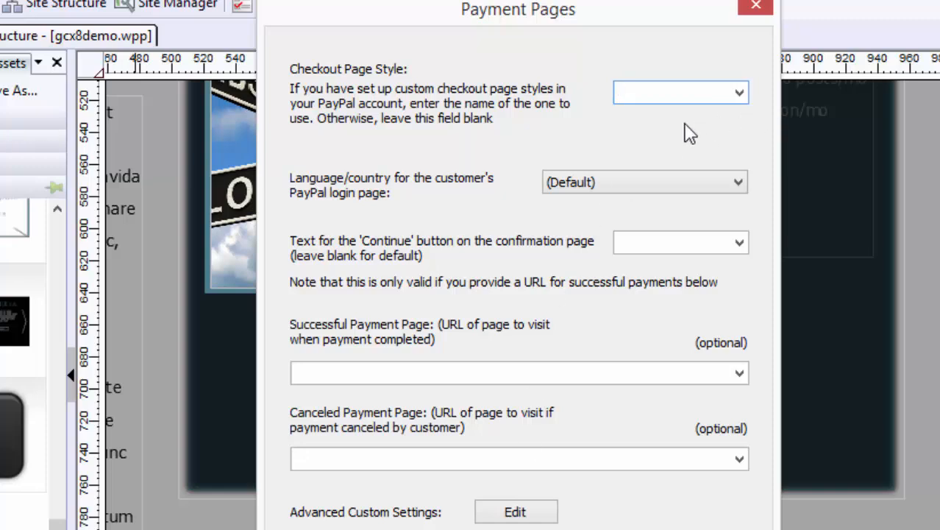
{"action": "left_click", "coordinate": [738, 182]}
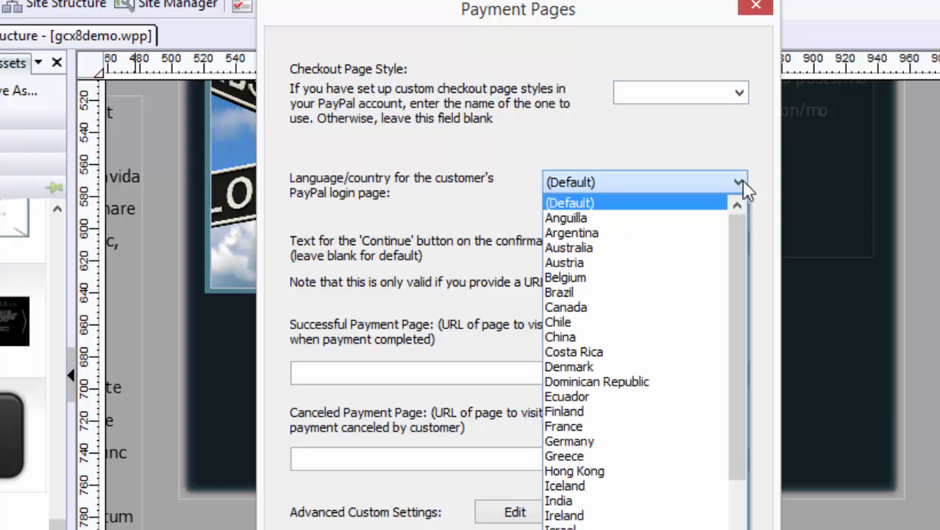
{"action": "left_click", "coordinate": [570, 203]}
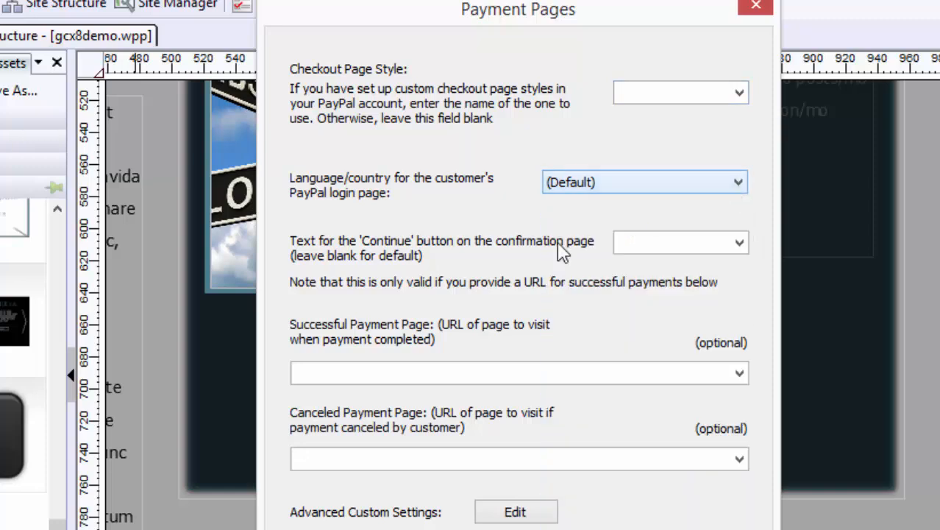
{"action": "mouse_move", "coordinate": [486, 272]}
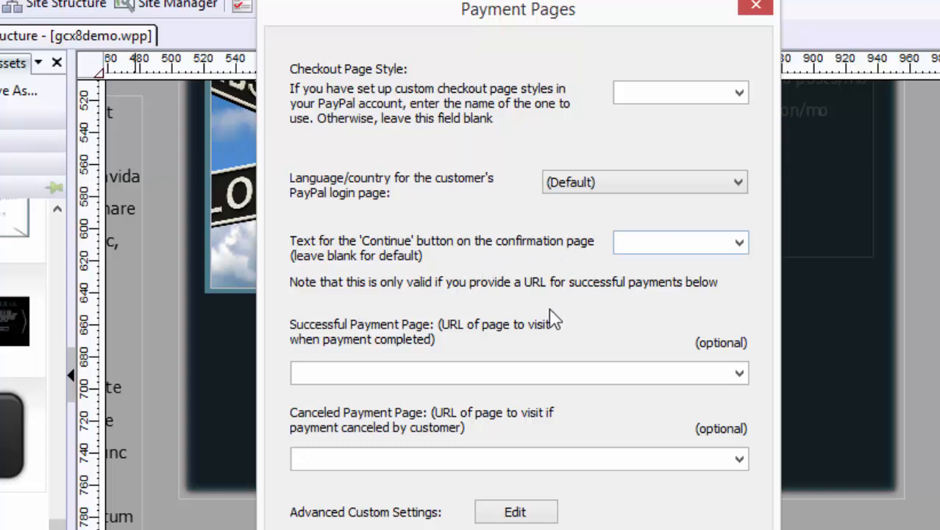
{"action": "left_click", "coordinate": [476, 374]}
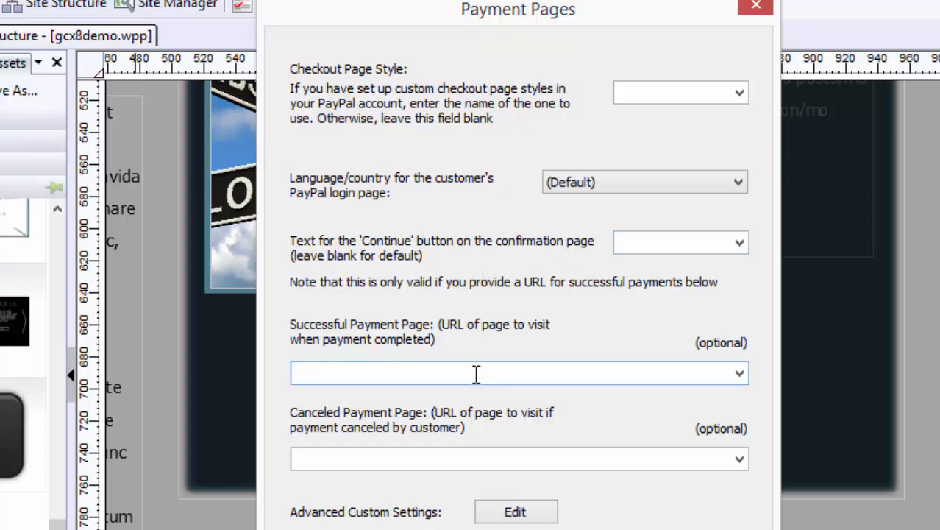
{"action": "type", "text": "http:"}
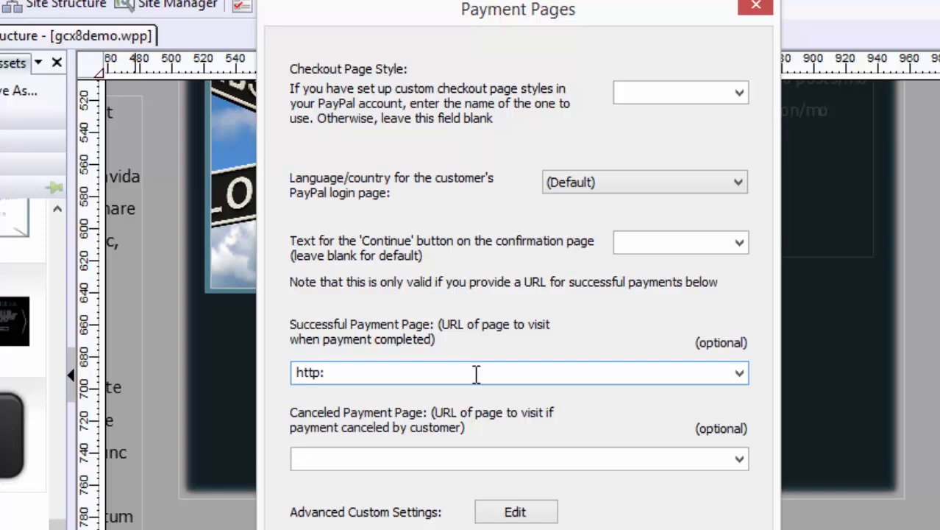
{"action": "type", "text": "//gotclicks.biz/tnxpaypal.html"}
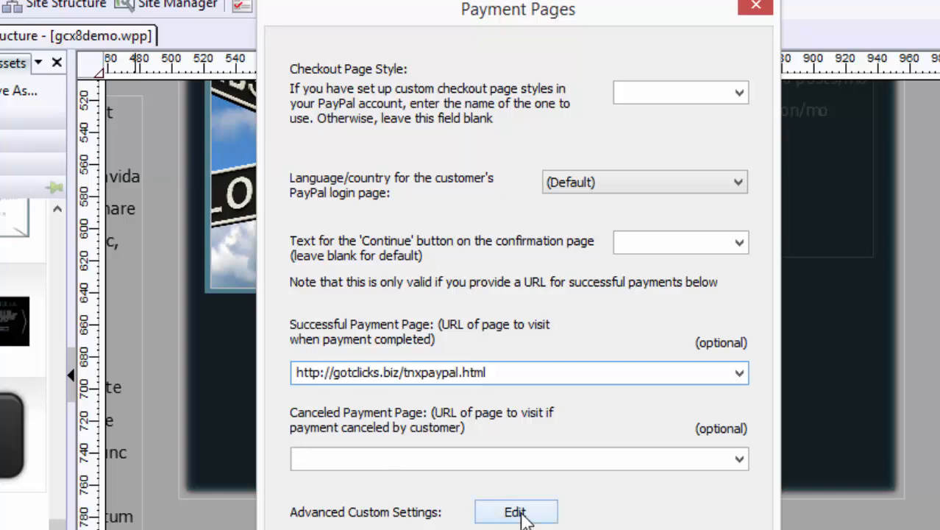
Review the advanced custom PayPal settings, finish the wizard and preview the page in a browser.
{"action": "left_click", "coordinate": [515, 513]}
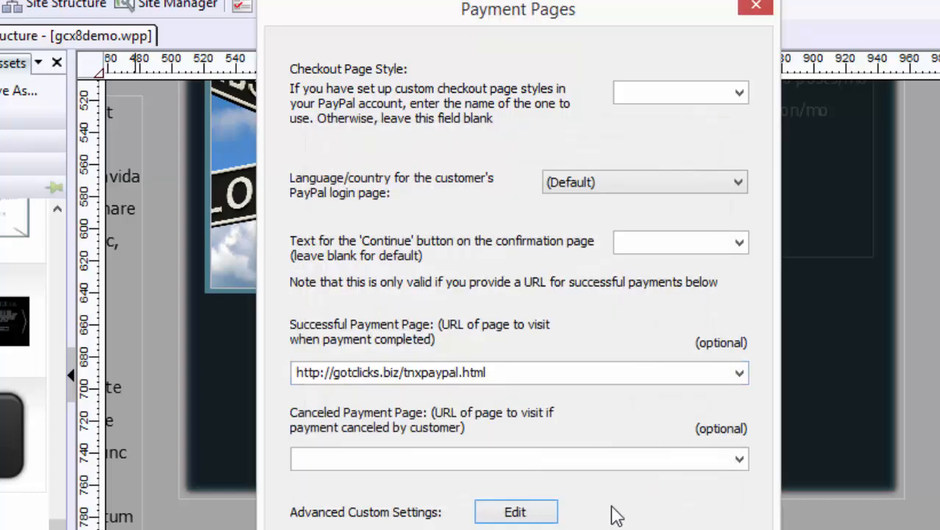
{"action": "left_click", "coordinate": [750, 9]}
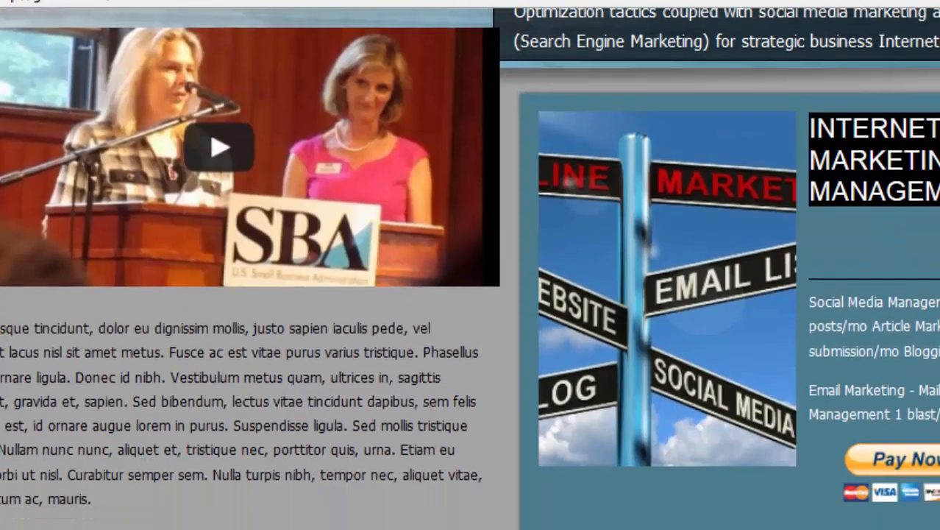
Use Pay Now to reach PayPal's Got Clicks checkout: Internet Marketing Suite free 30 days, then $299.00 USD monthly.
{"action": "scroll", "scroll_direction": "down", "scroll_amount": 3}
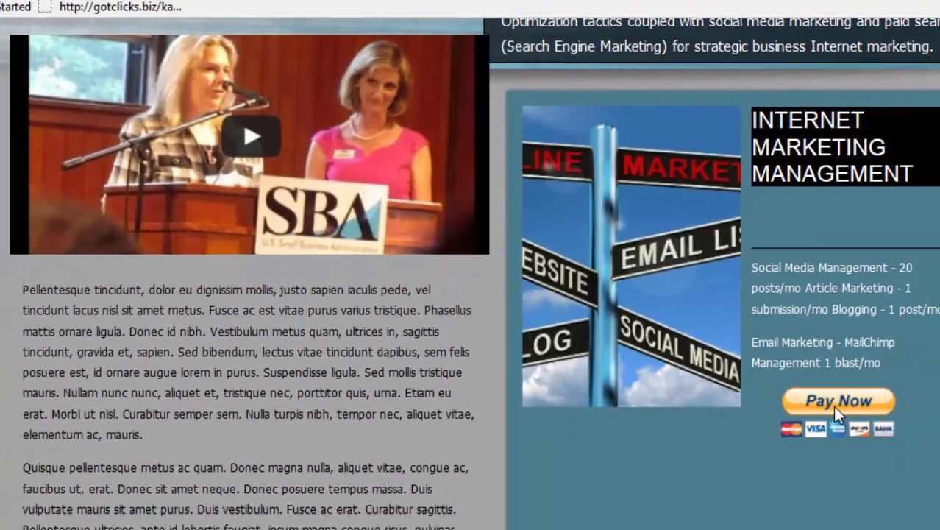
{"action": "left_click", "coordinate": [839, 400]}
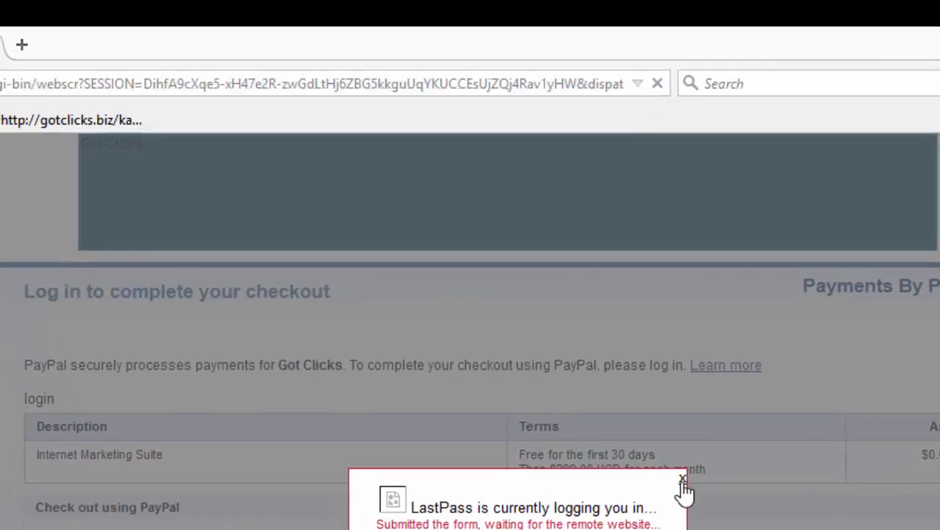
{"action": "left_click", "coordinate": [684, 481]}
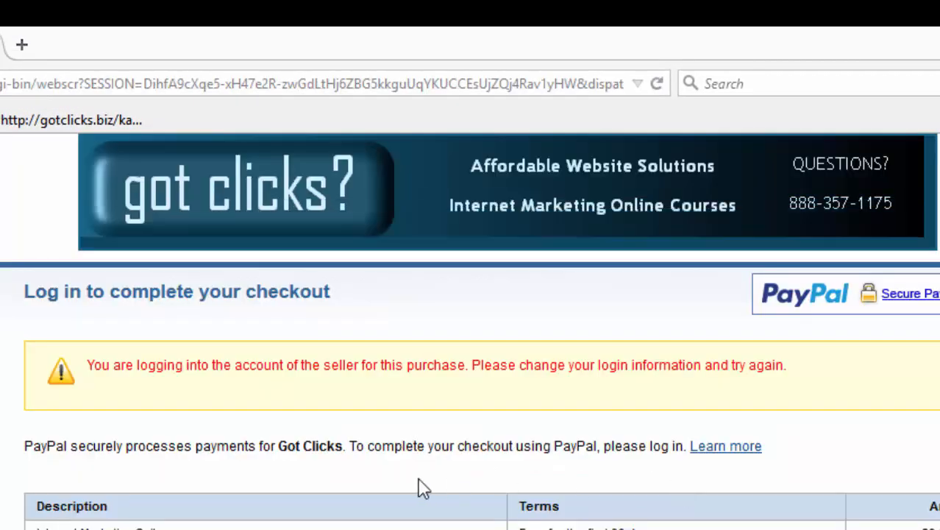
{"action": "mouse_move", "coordinate": [748, 391]}
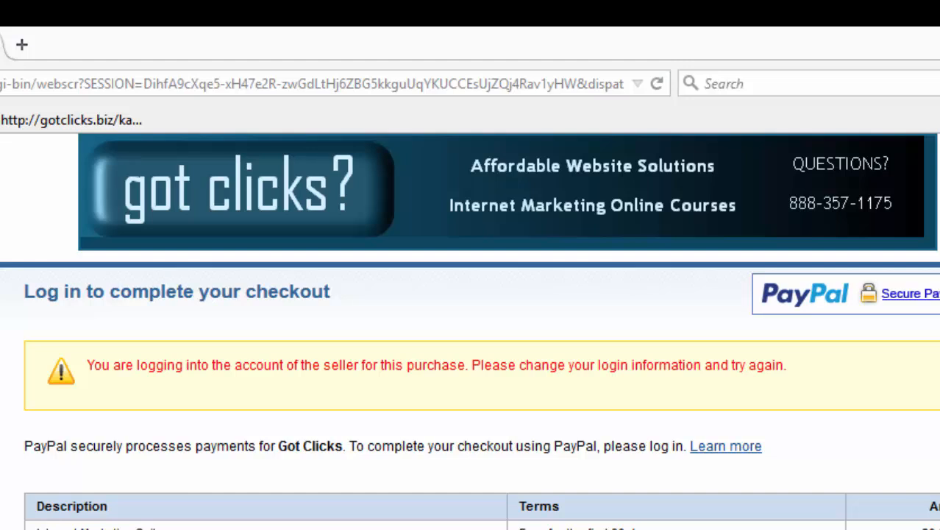
{"action": "scroll", "scroll_direction": "down", "scroll_amount": 3}
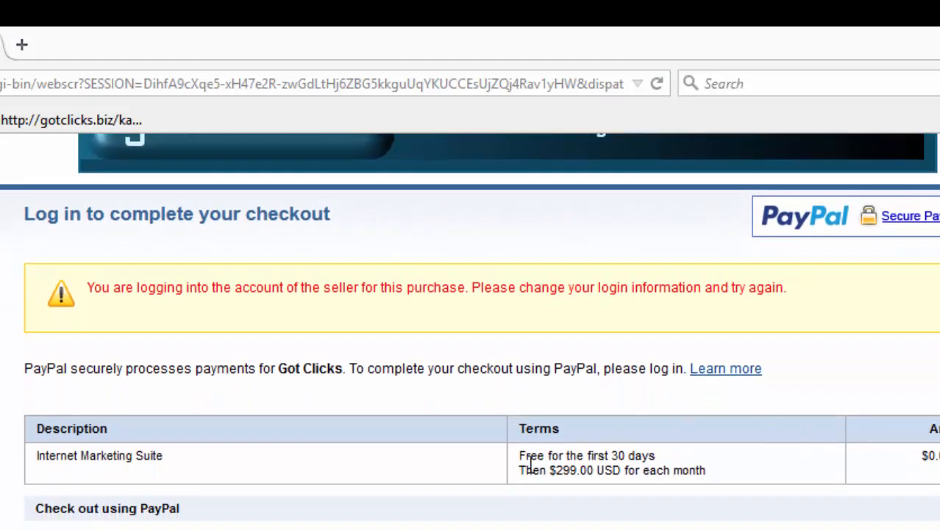